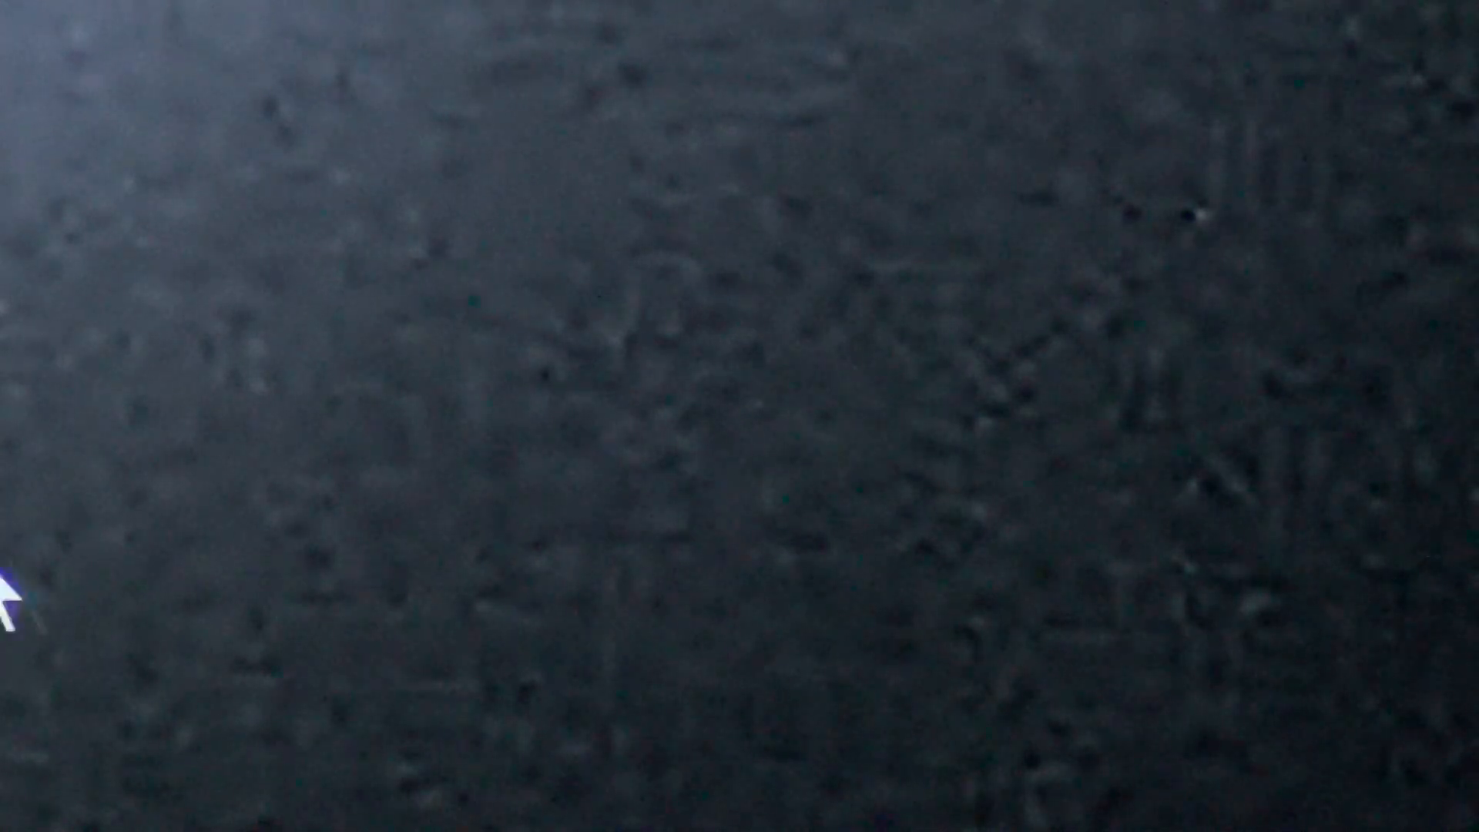
mouse_move(146, 581)
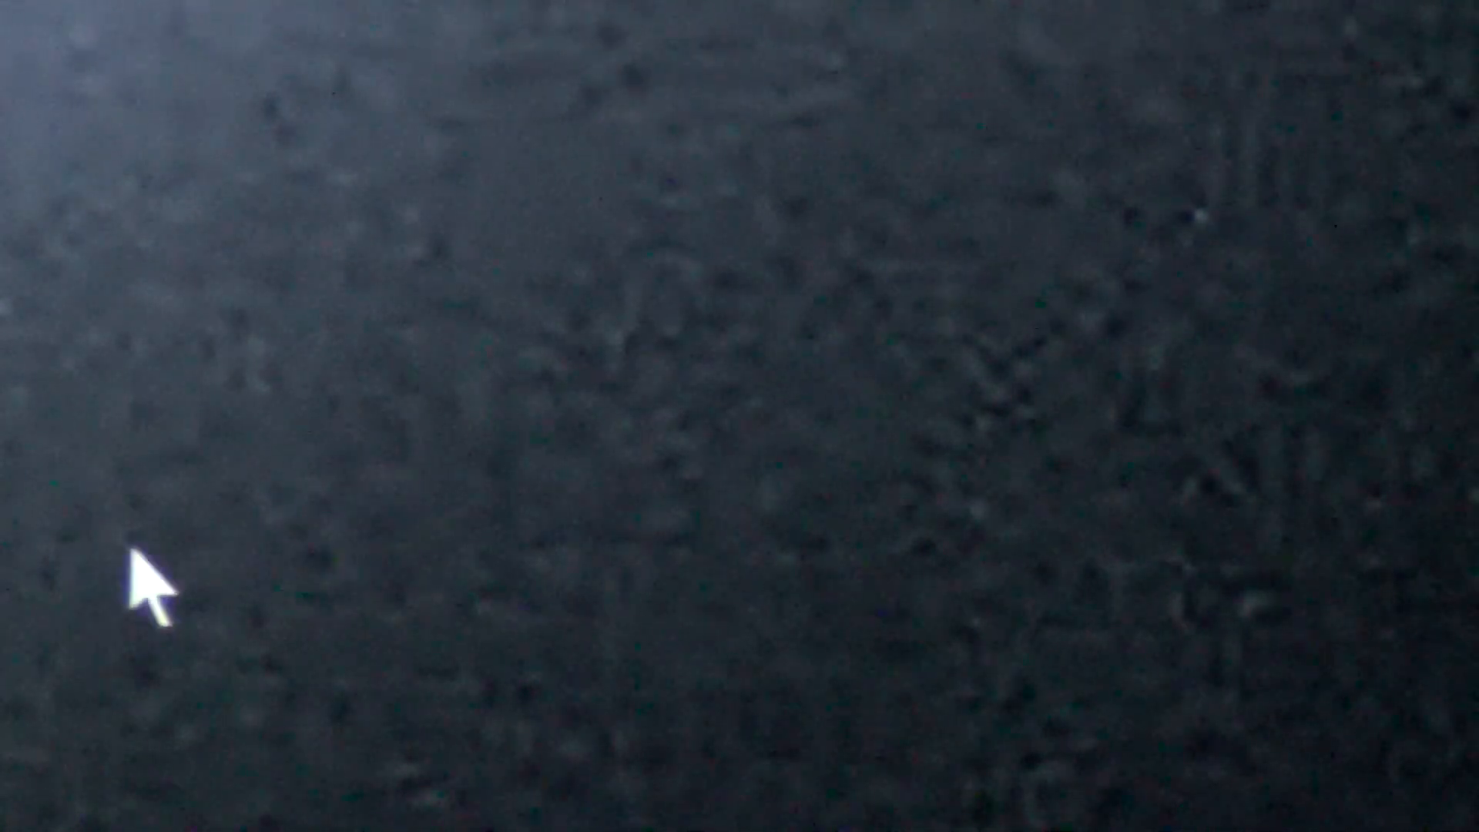